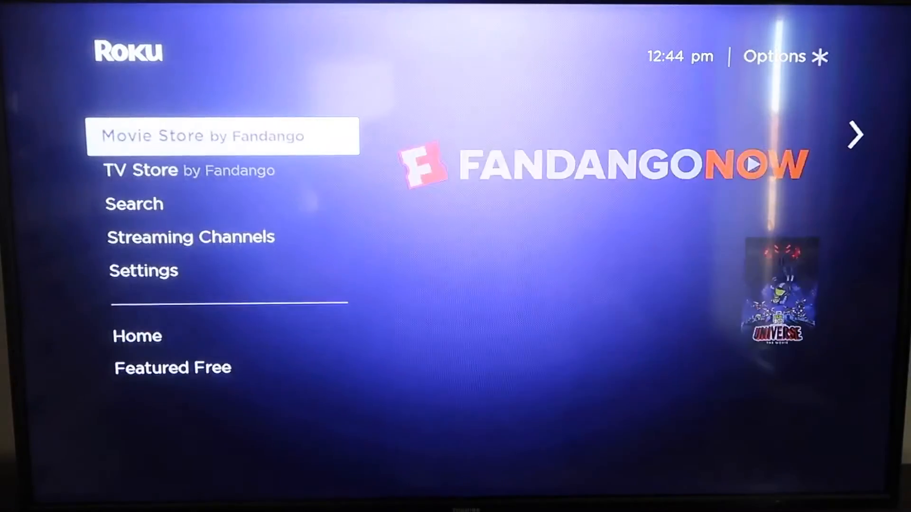
- Show the System update page listing software version 9.4.0, build 4190
left_click(143, 271)
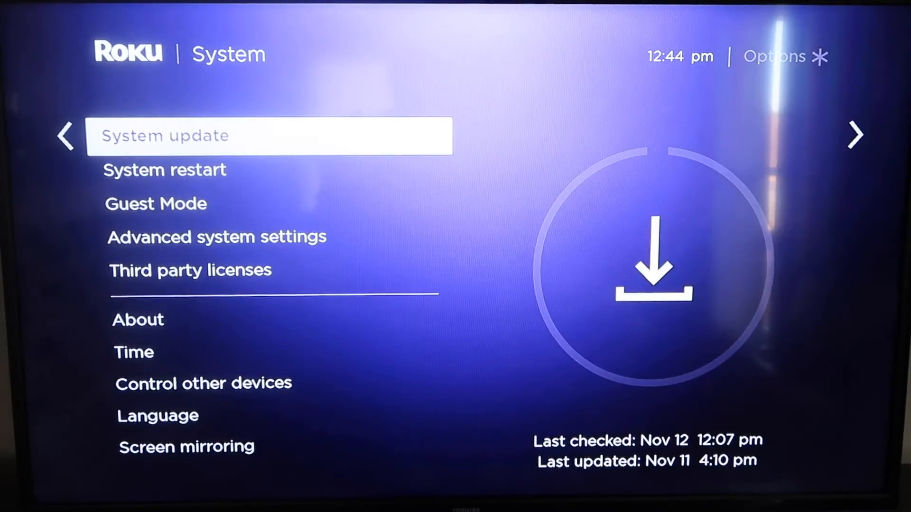
left_click(268, 136)
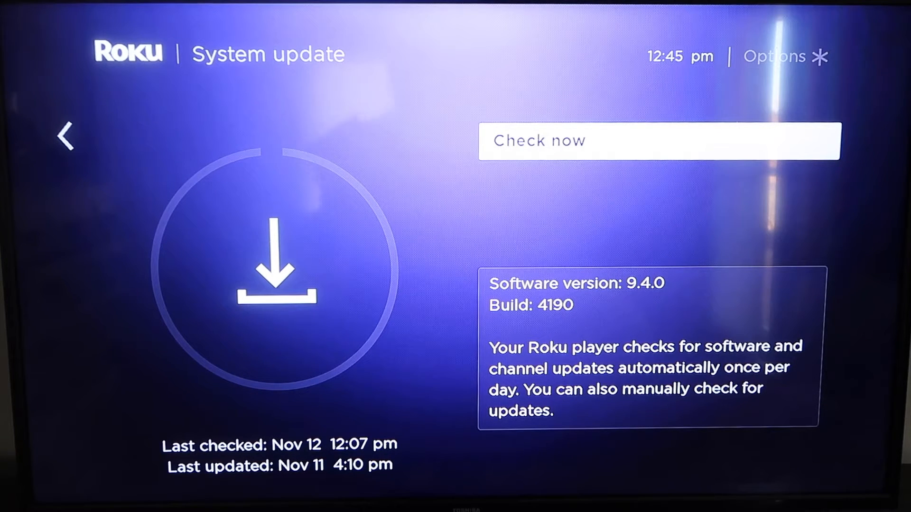
- Reach the Apple AirPlay and HomeKit settings with Require Code set to First Time Only
left_click(65, 137)
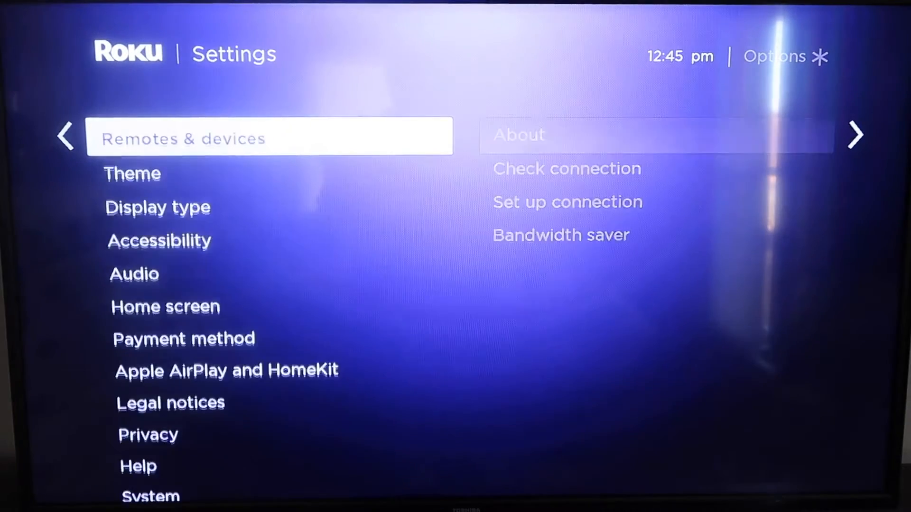
scroll("down", 3)
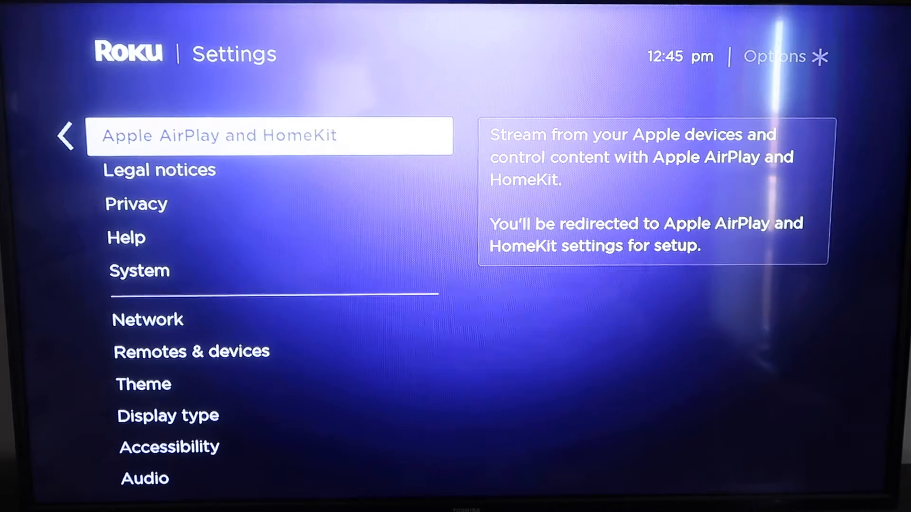
left_click(270, 136)
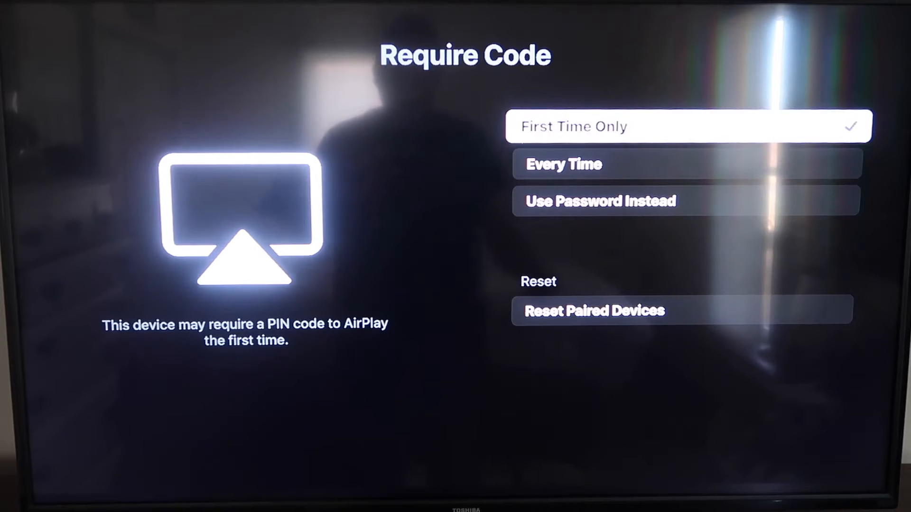
- Mirror the iPad to the Roku Streaming Stick from Control Center's Screen Mirroring list
key("menu")
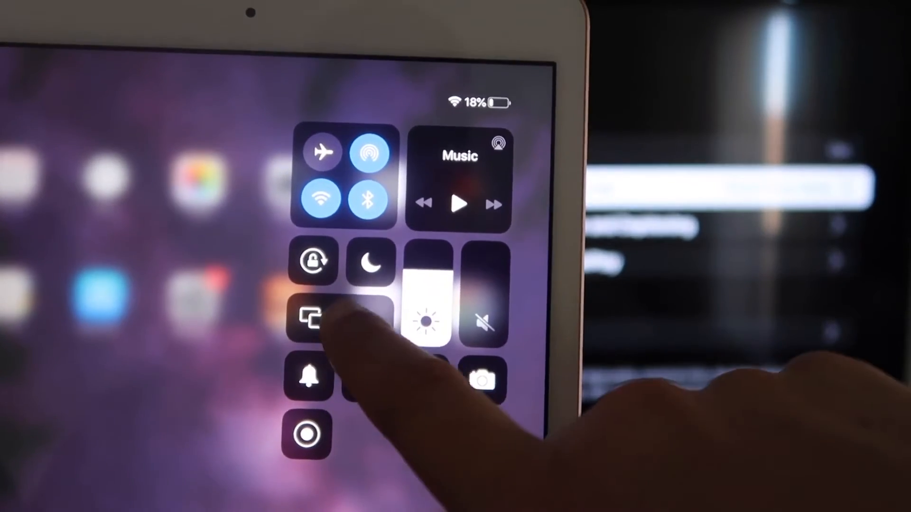
left_click(310, 319)
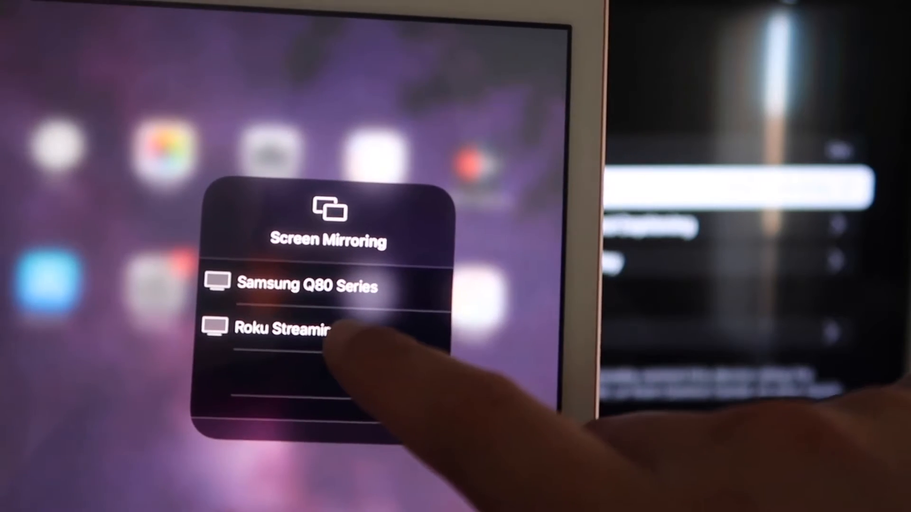
left_click(281, 328)
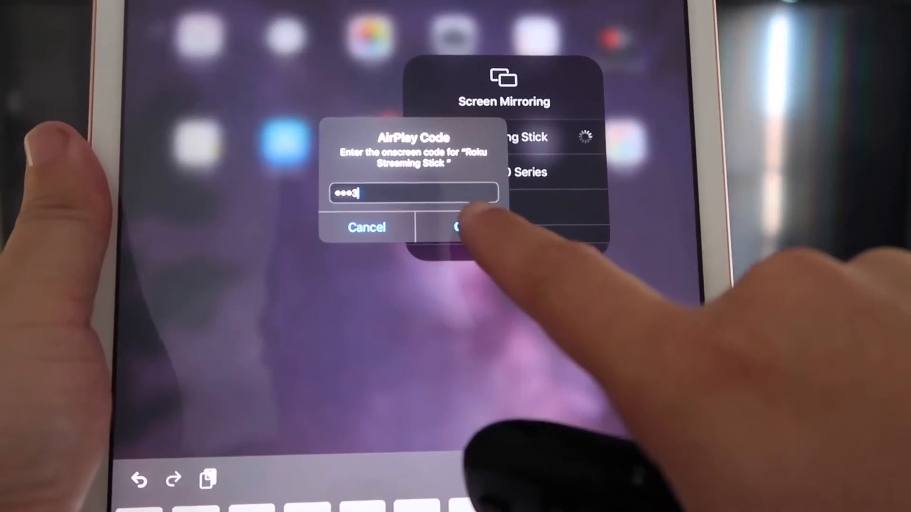
left_click(462, 227)
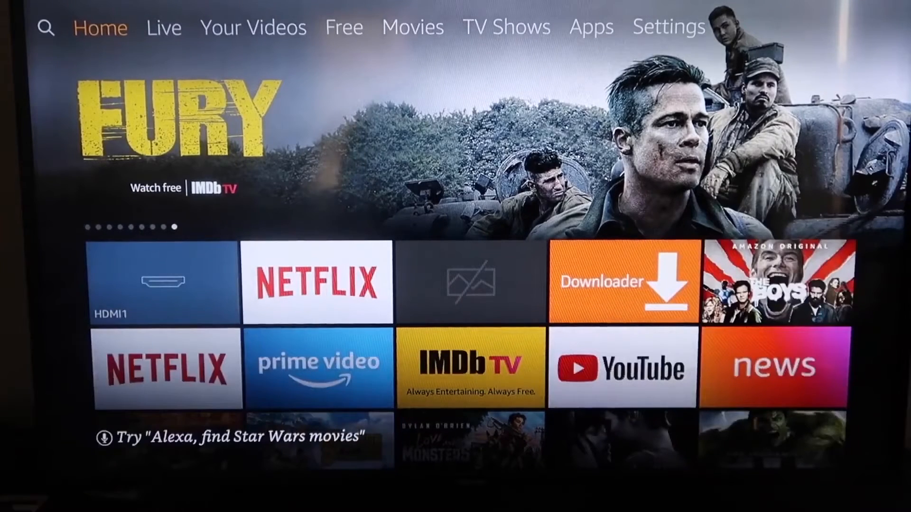
- Search the Fire TV for Apowermirror and land on the ApowerMirror app's store page
scroll("down", 3)
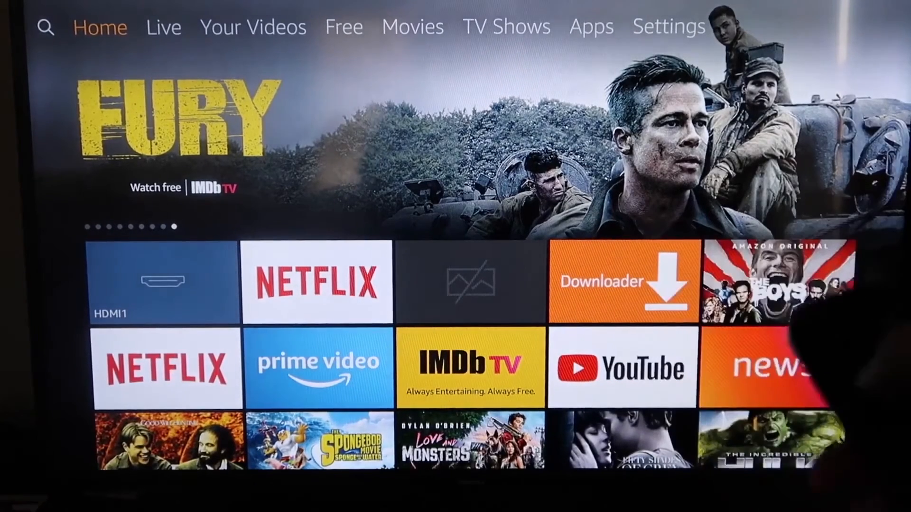
left_click(46, 27)
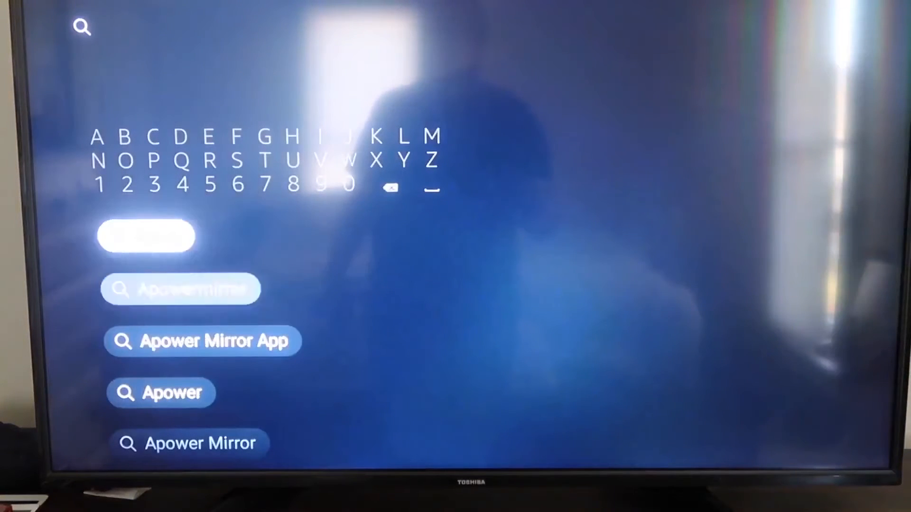
left_click(181, 289)
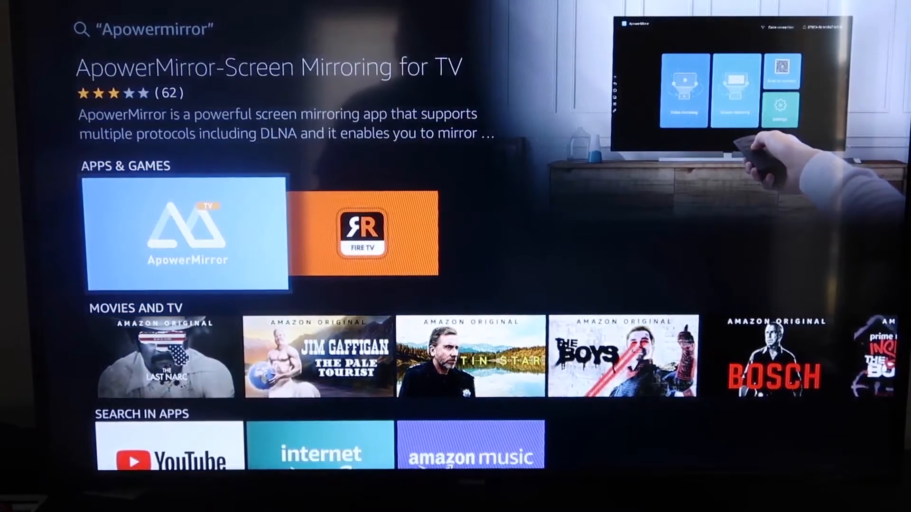
left_click(188, 235)
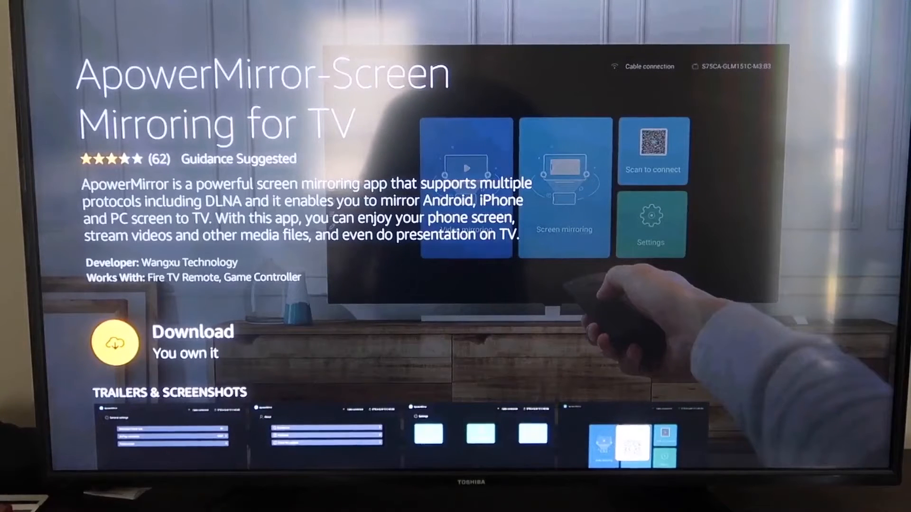
- Launch the owned ApowerMirror app, allow media access, and start phone screen mirroring
left_click(115, 340)
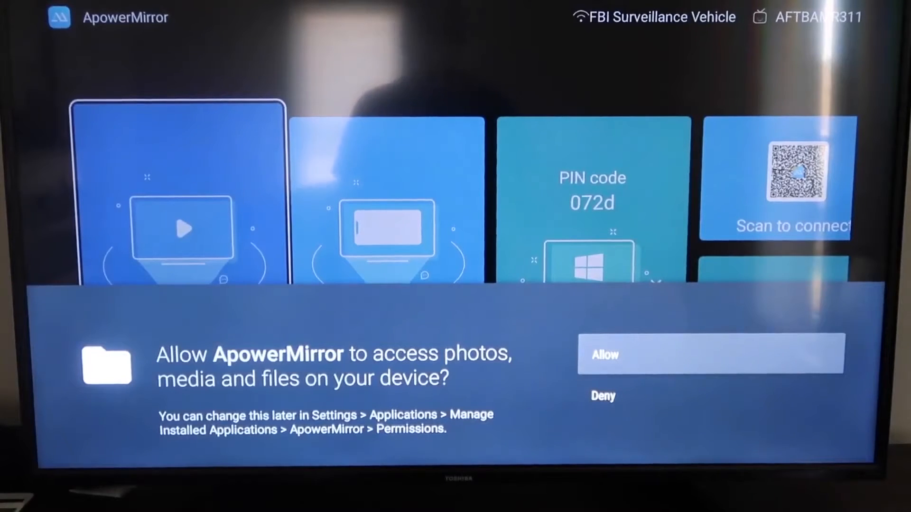
left_click(710, 355)
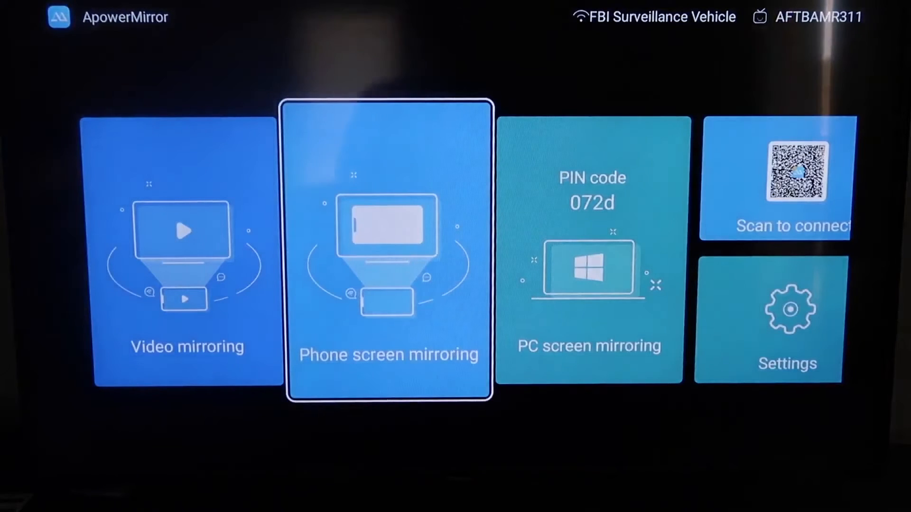
left_click(389, 249)
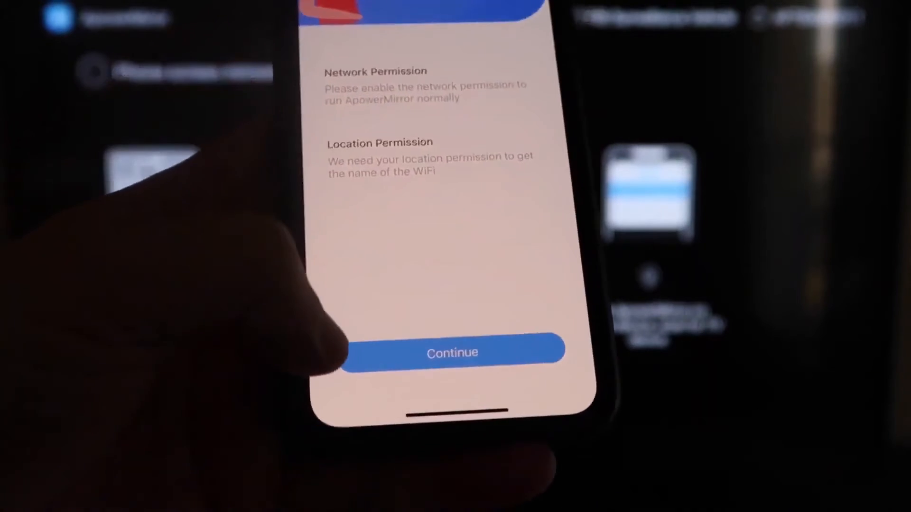
- Accept the permission explanation, allow location for the WiFi name, and begin mirroring
left_click(452, 353)
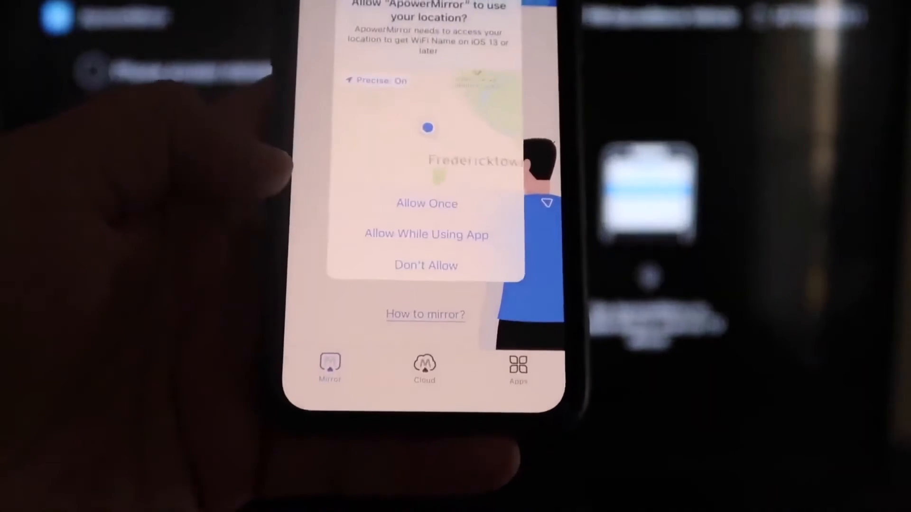
left_click(426, 235)
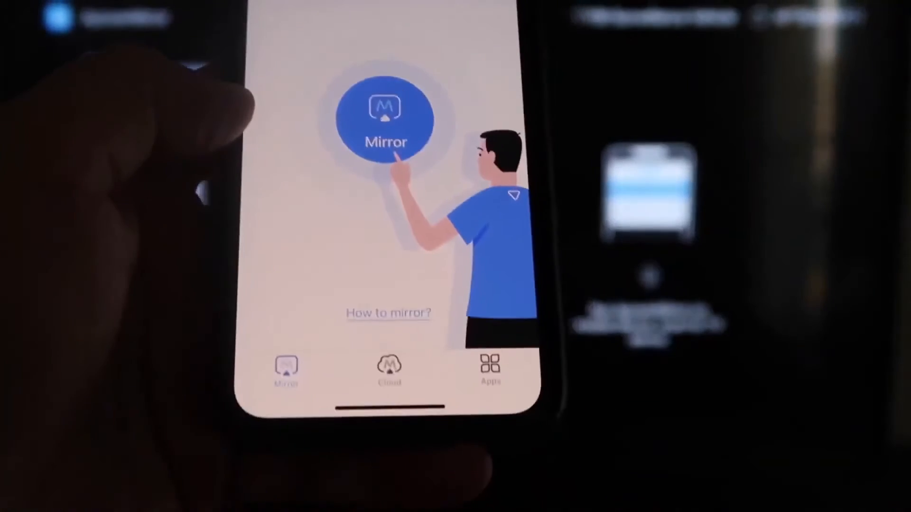
left_click(387, 121)
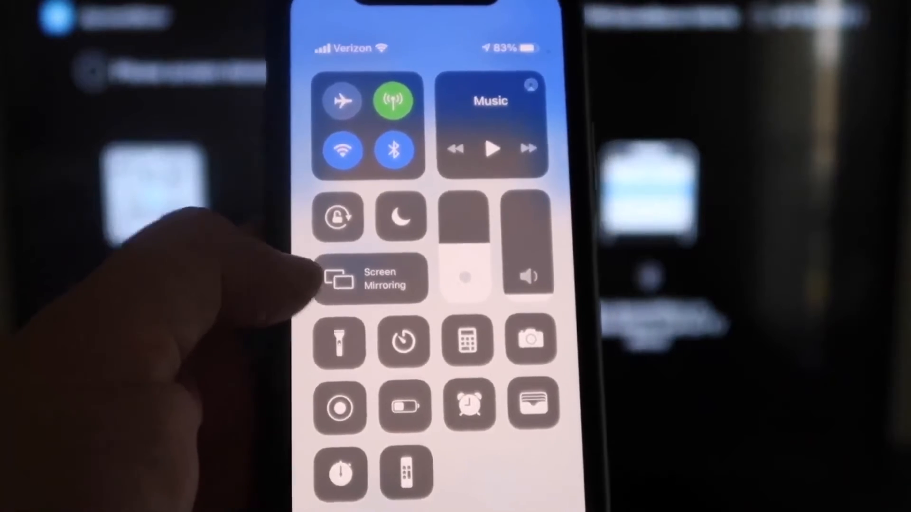
- Mirror the iPhone to the Apowersoft[AFTBAMR311] Fire TV receiver from Screen Mirroring
left_click(371, 279)
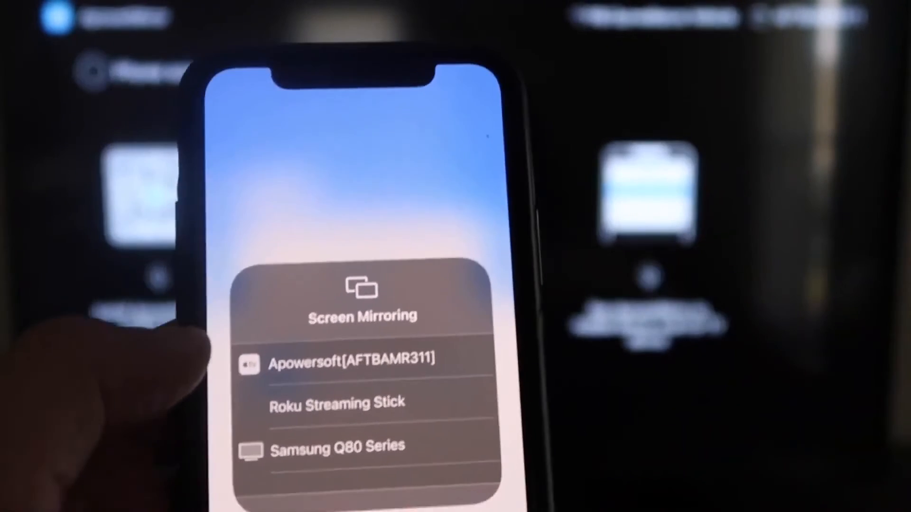
left_click(353, 358)
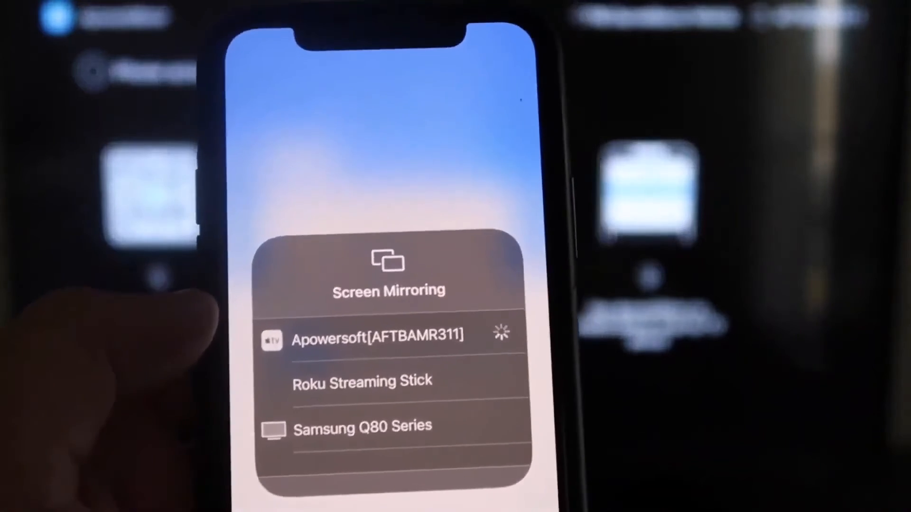
left_click(378, 338)
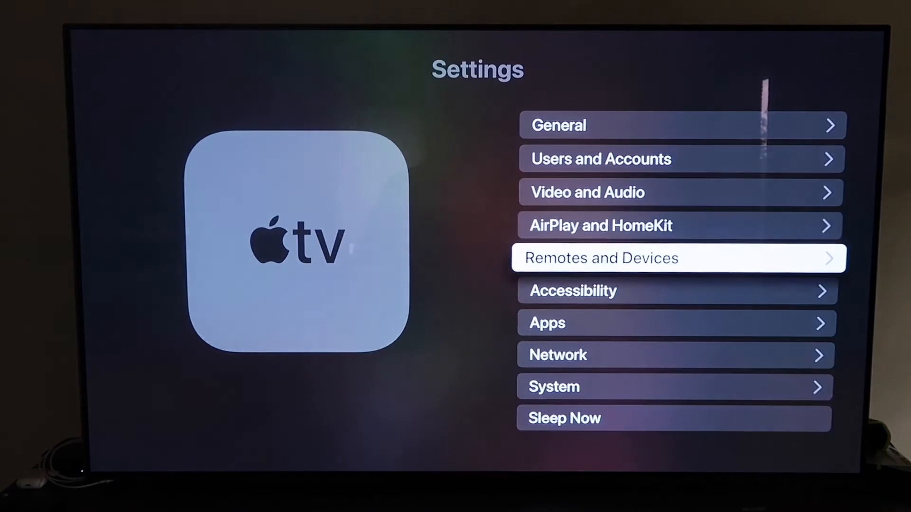
- Enter the tvOS AirPlay and HomeKit page showing AirPlay On and room Bedroom
key("up")
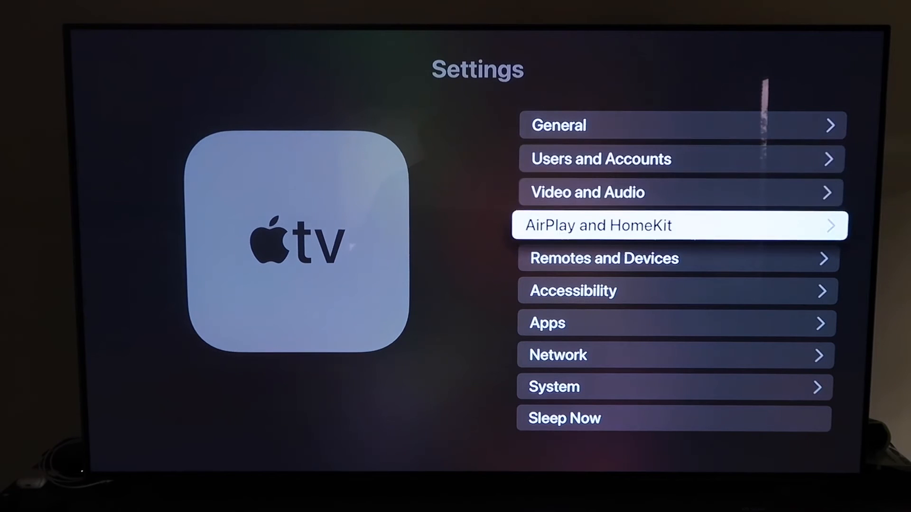
left_click(678, 226)
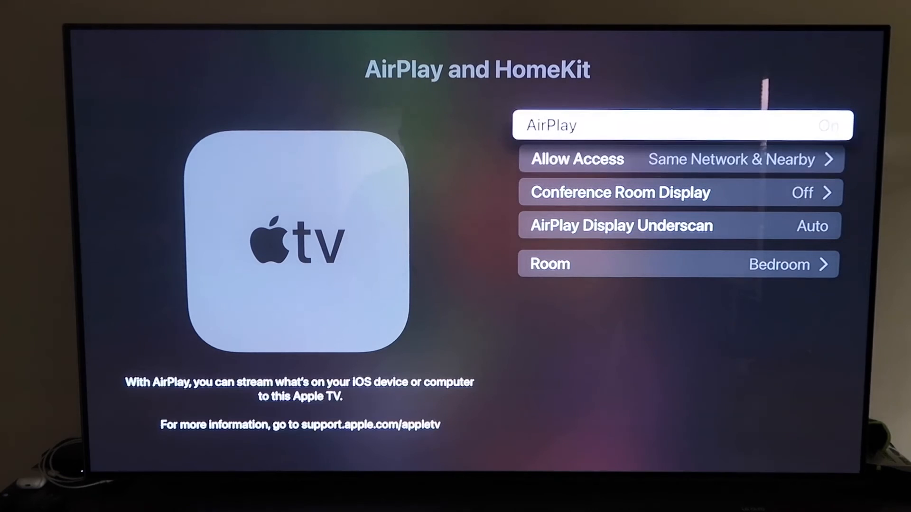
- Review Allow Access set to same network and Require Password in AirPlay settings
key("down")
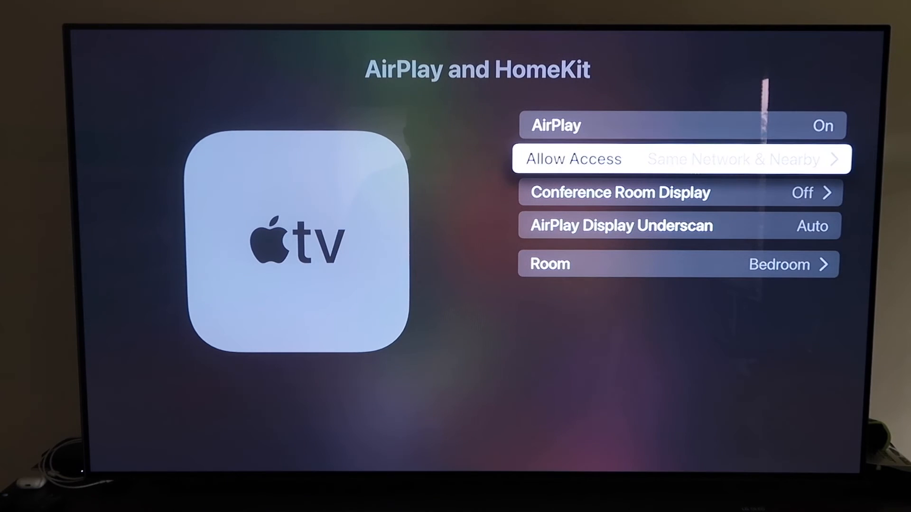
key("down")
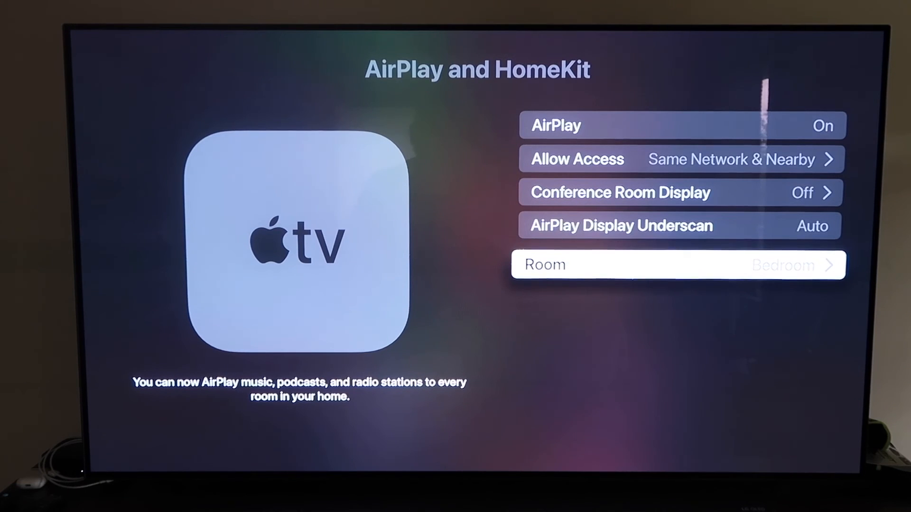
key("up")
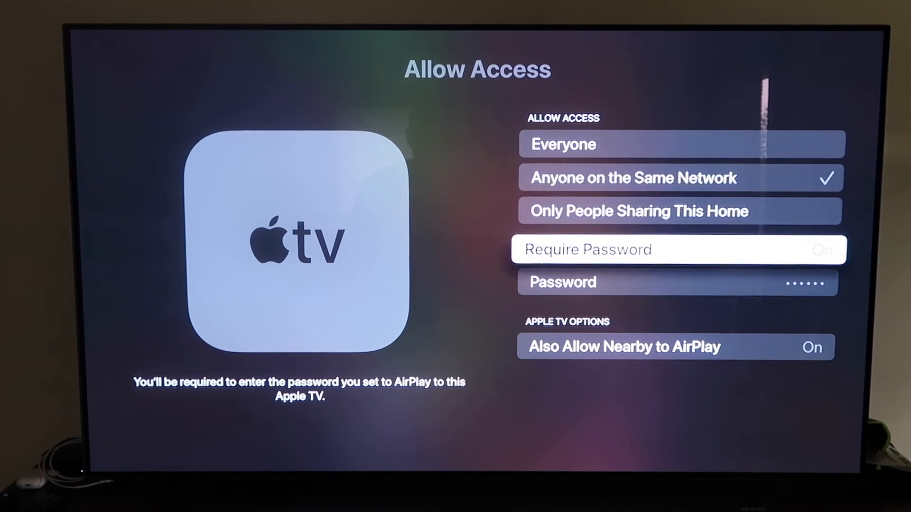
key("down")
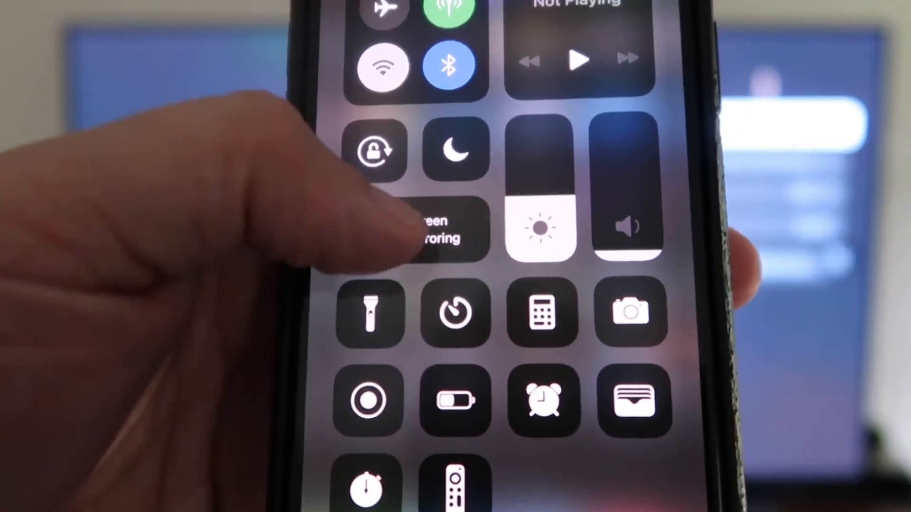
- Mirror the iPhone to the Bedroom Apple TV from the Screen Mirroring list
left_click(414, 230)
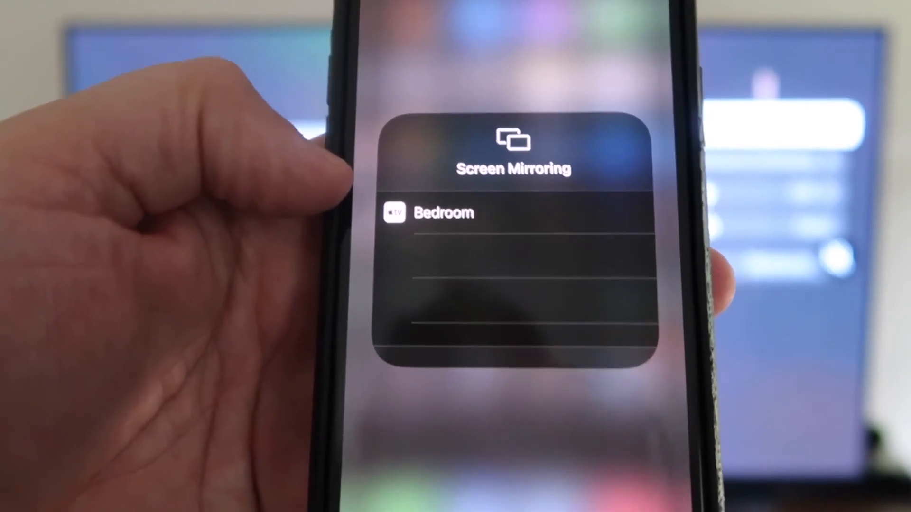
left_click(444, 213)
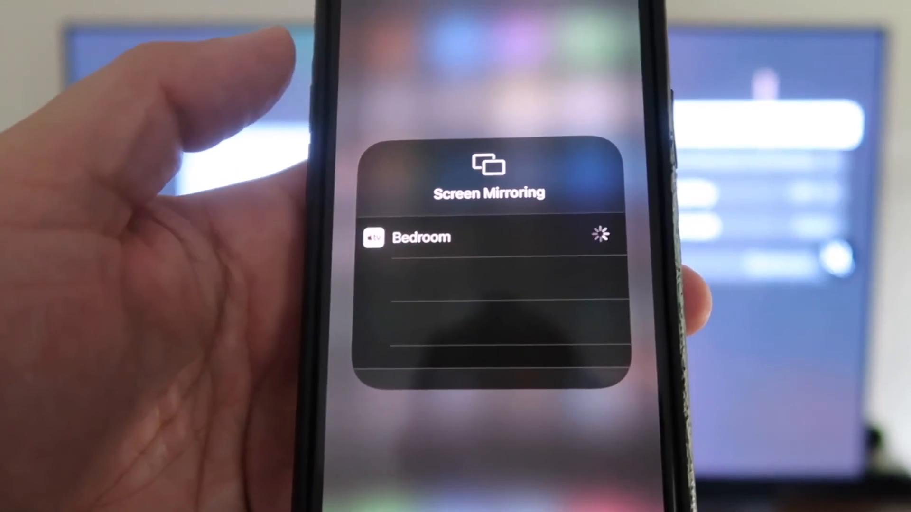